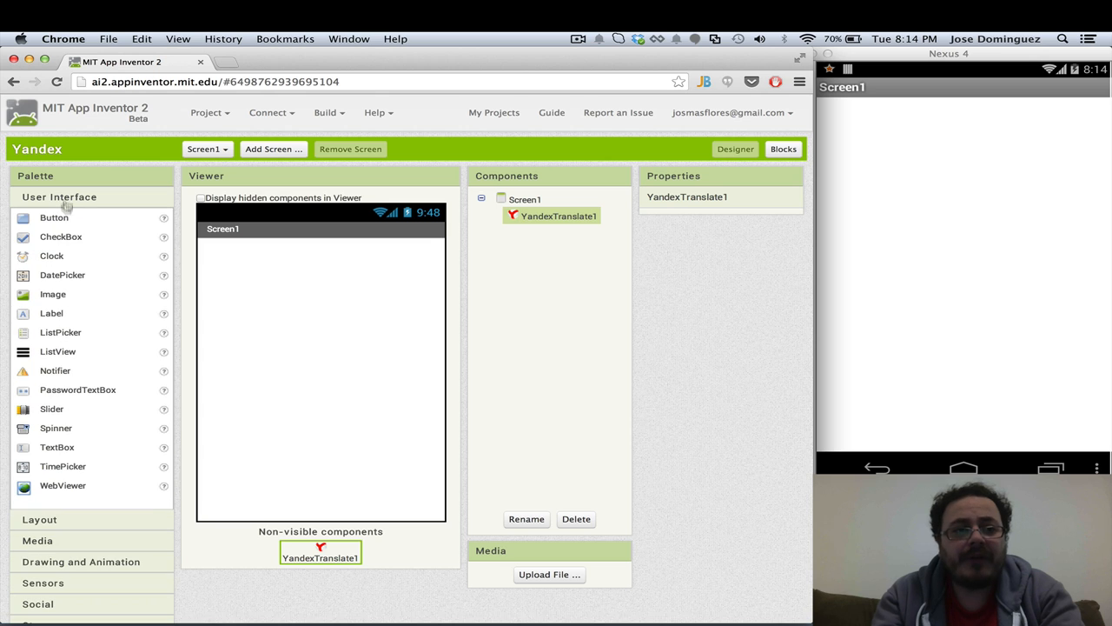
Drag a Label from the User Interface palette onto Screen1
left_click_drag(52, 313, 304, 252)
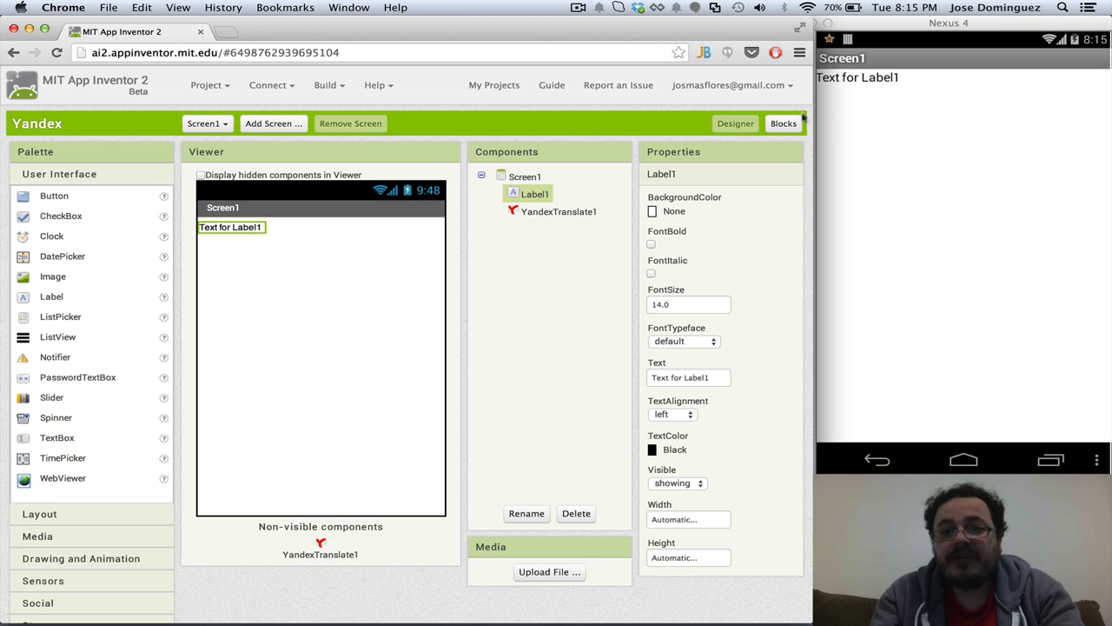
Add YandexTranslate1's RequestTranslation call and GotTranslation event to the blocks workspace
left_click(783, 122)
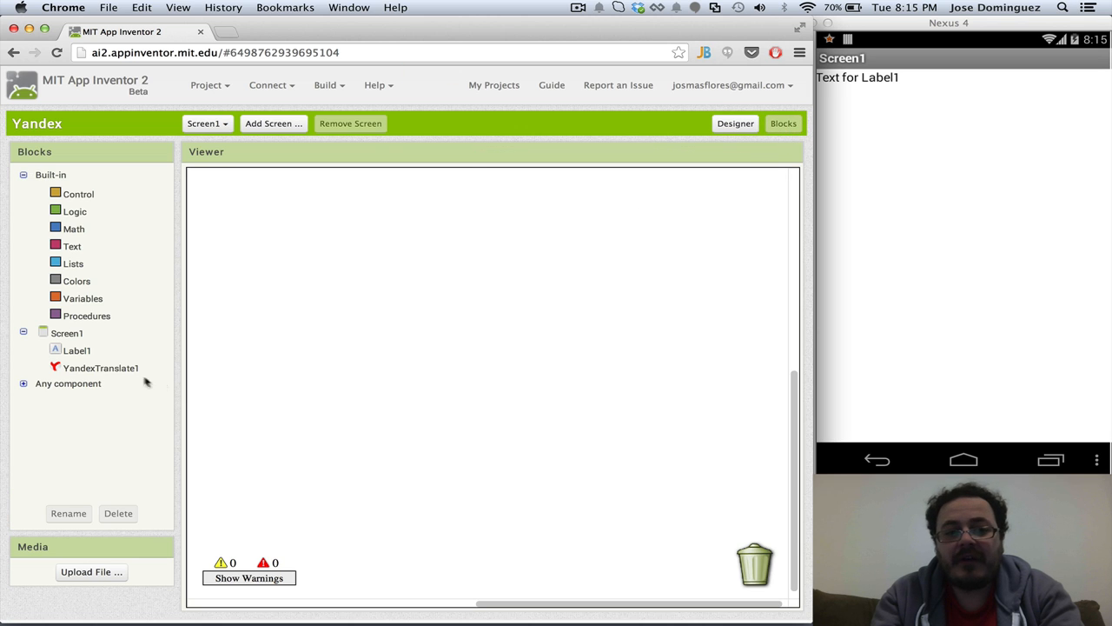
left_click(100, 367)
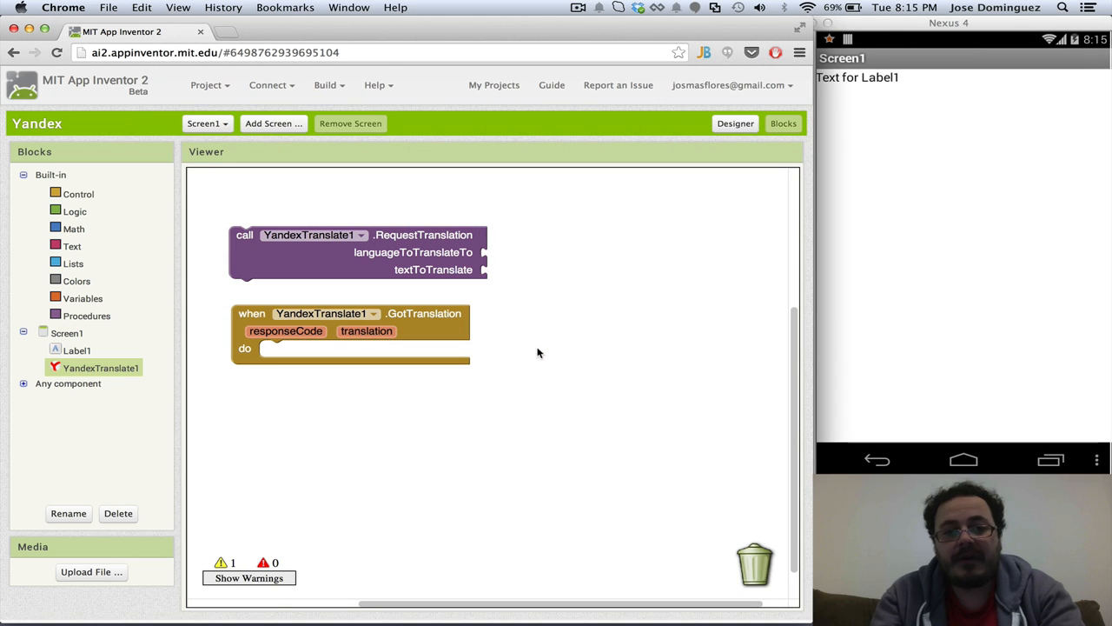
left_click(73, 246)
type("es")
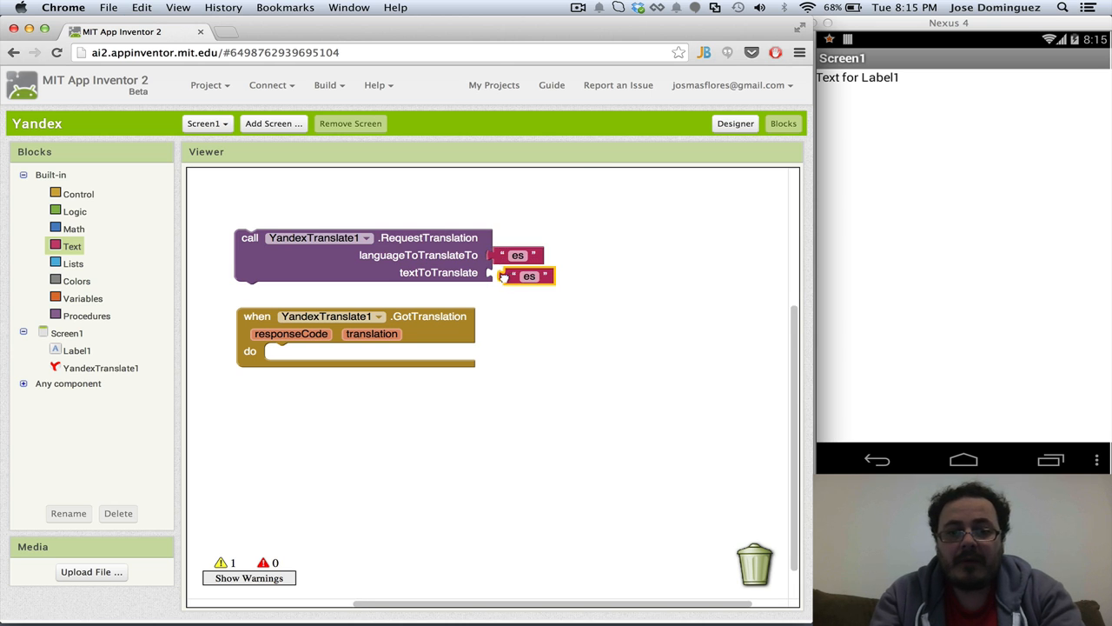
Give RequestTranslation the text 'Hello, this is amazing!' to translate into es
type("H")
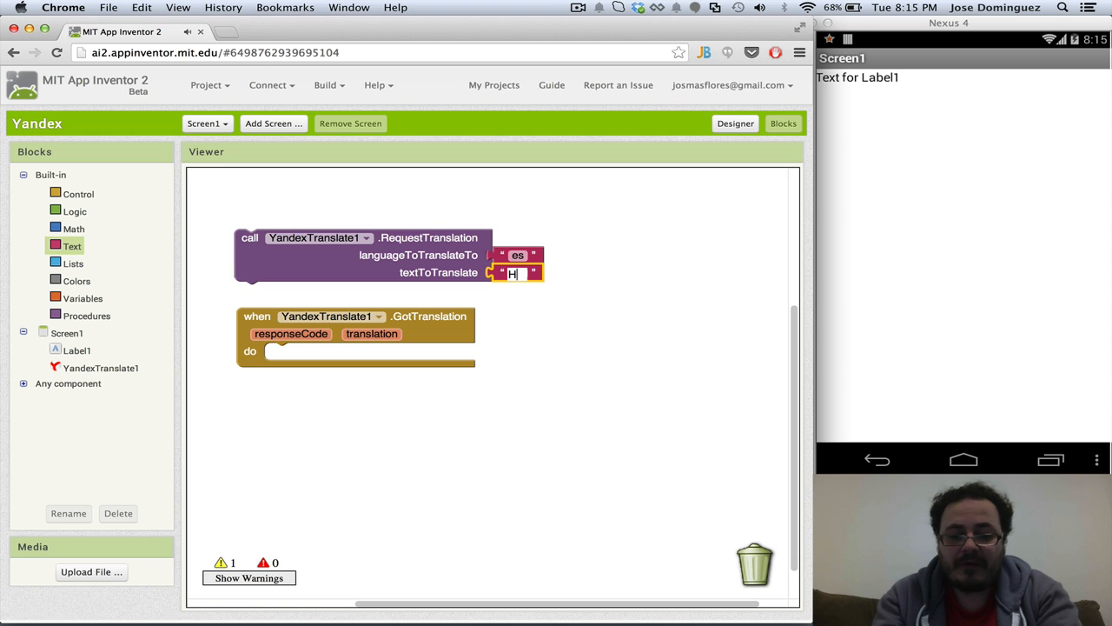
type("Hello, this is")
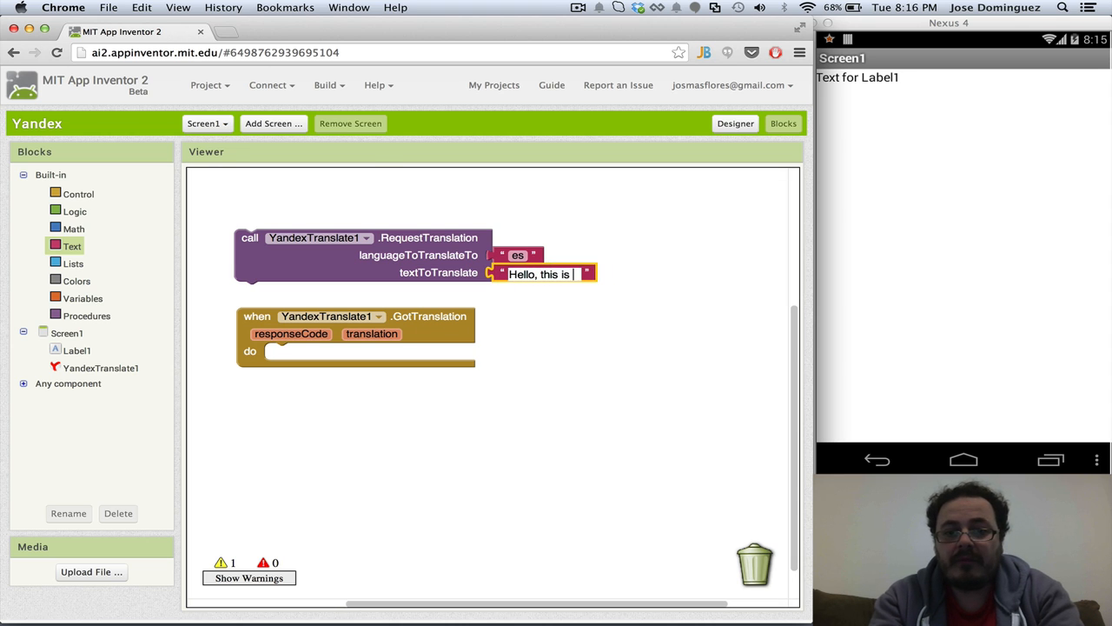
type("amazing!")
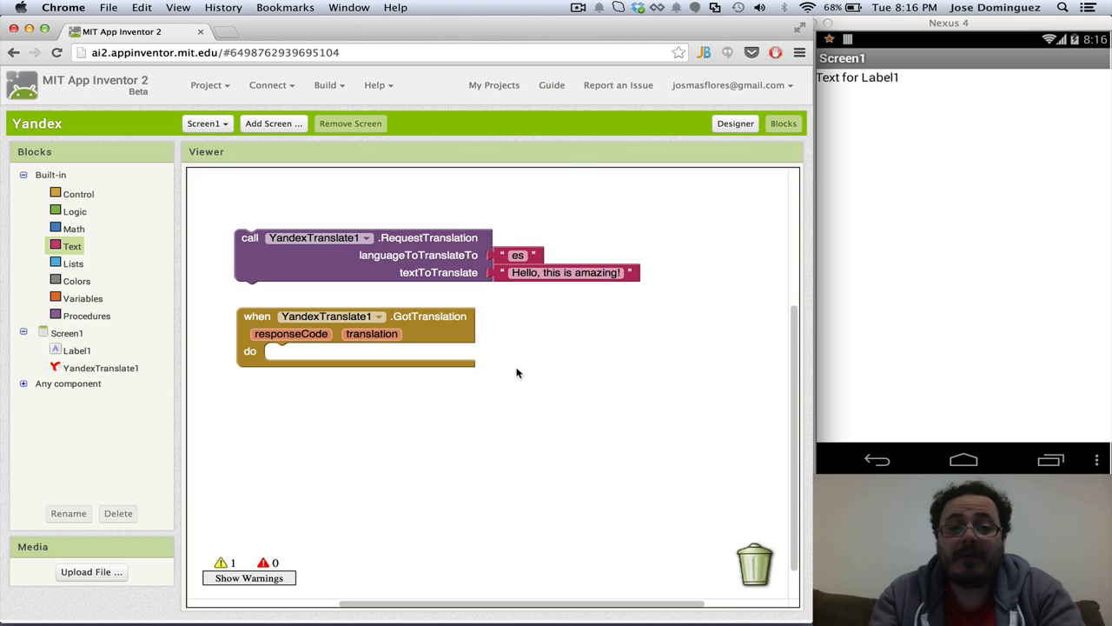
mouse_move(201, 373)
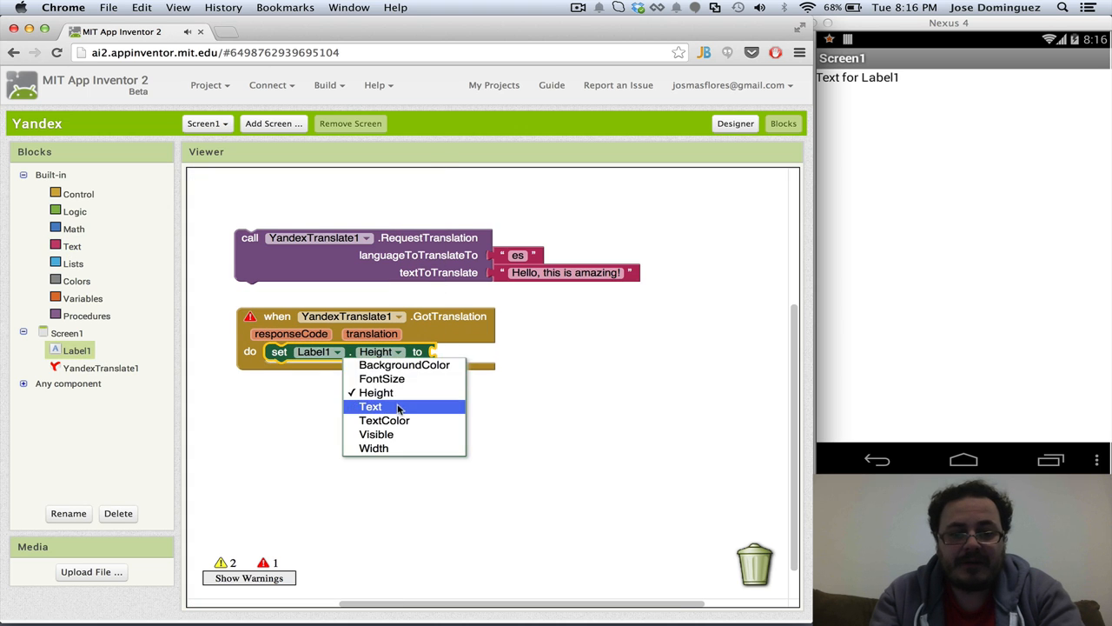
Make GotTranslation set Label1.Text to the returned translation
left_click(371, 406)
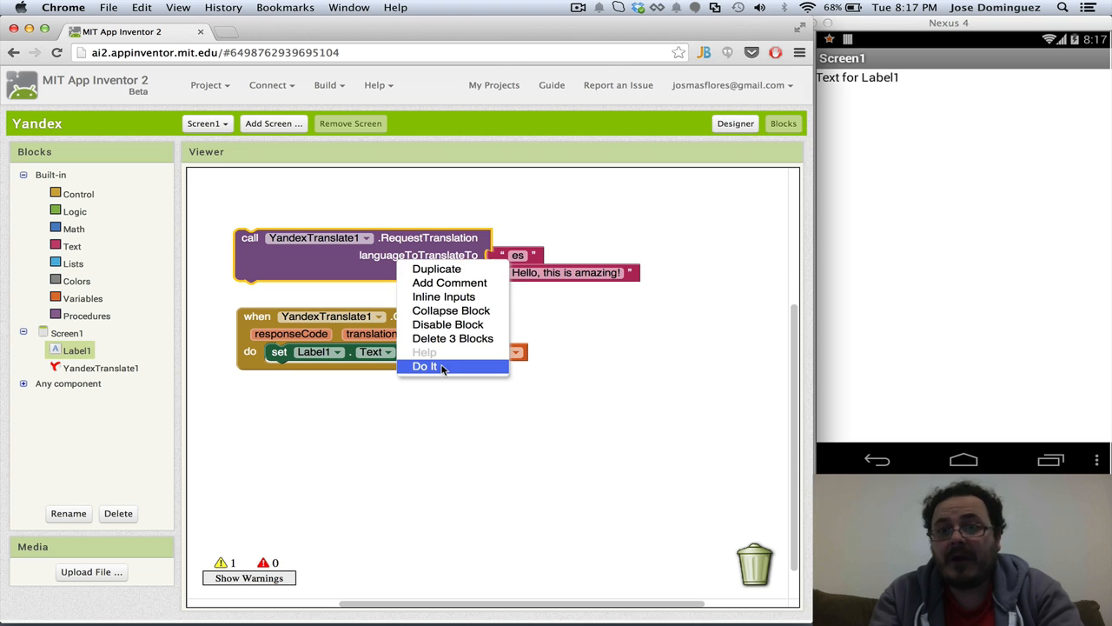
Run the request with Do It for Spanish, then again with fr for French
left_click(425, 366)
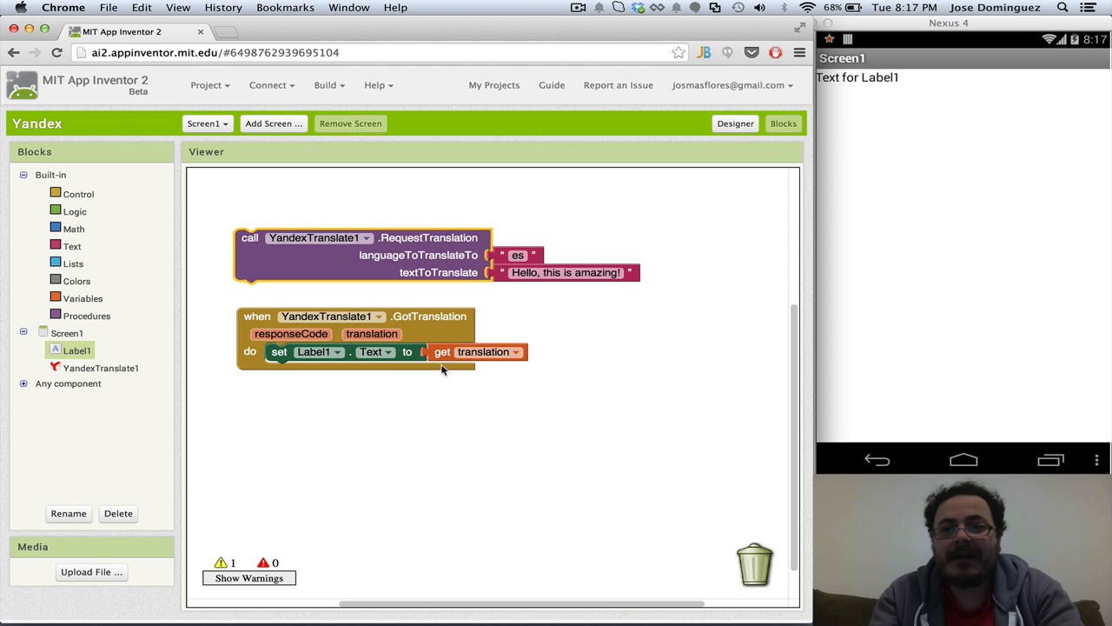
mouse_move(972, 133)
type("fr")
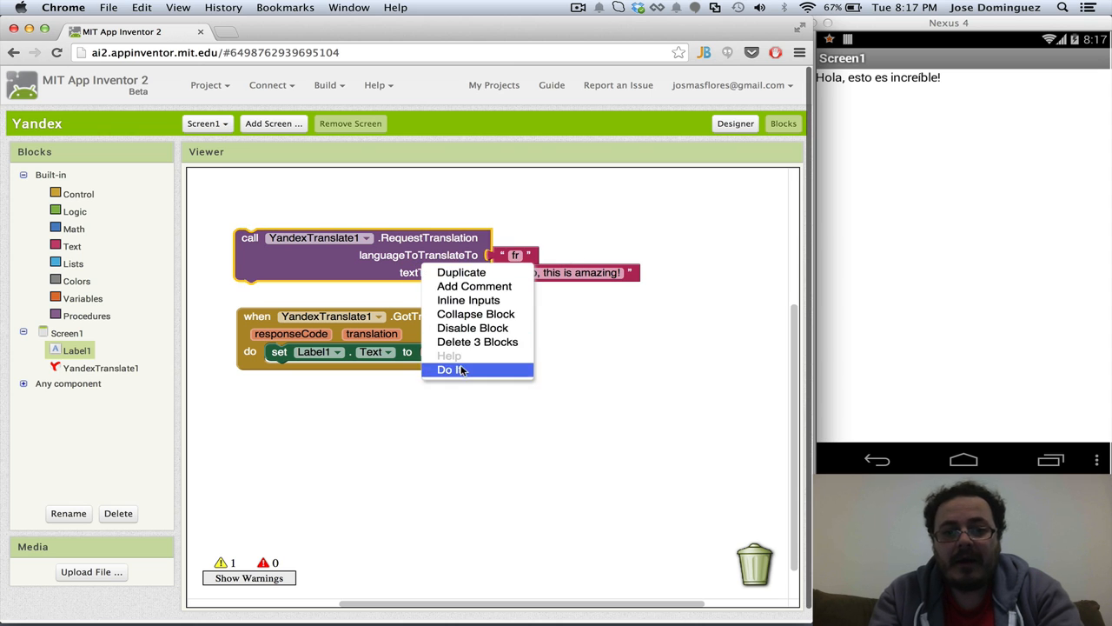
left_click(450, 369)
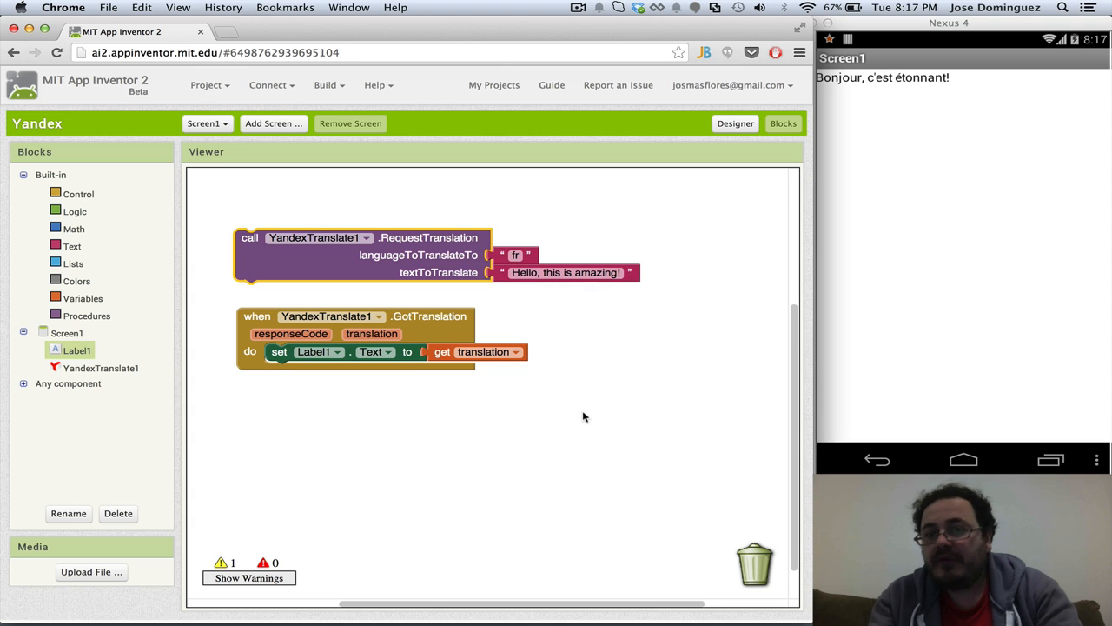
mouse_move(610, 304)
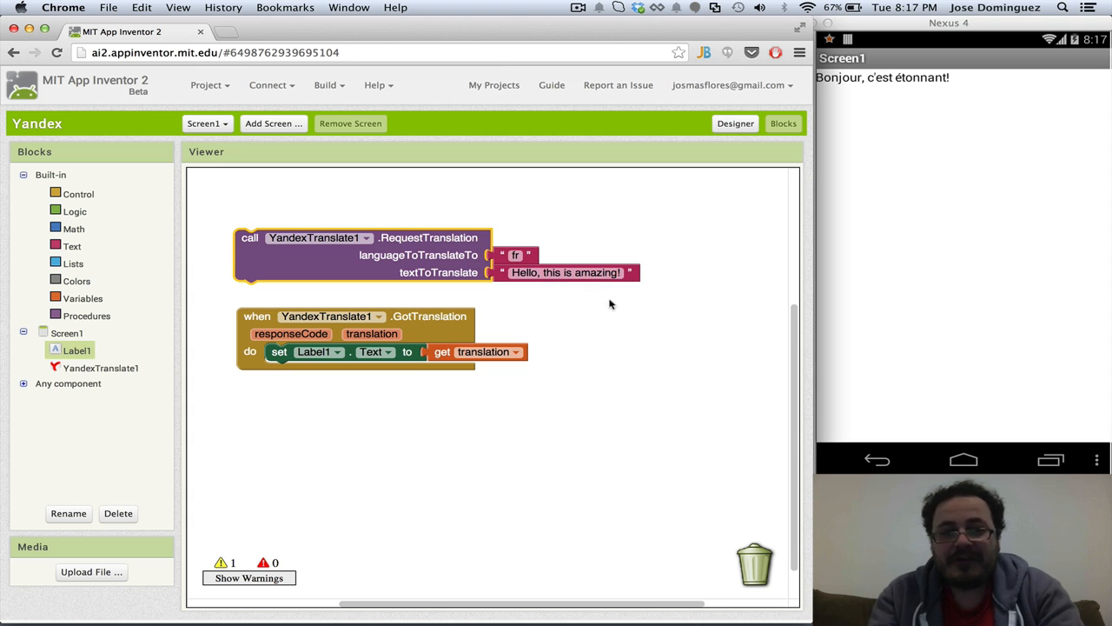
mouse_move(534, 287)
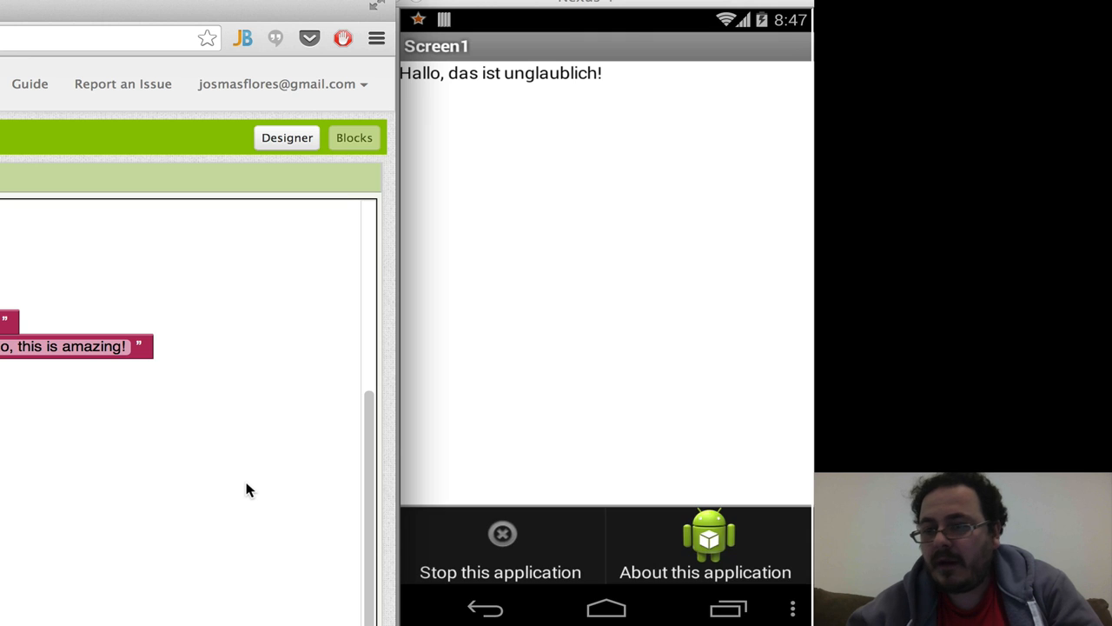
Open the phone app's About screen crediting Powered by Yandex.Translate
left_click(704, 547)
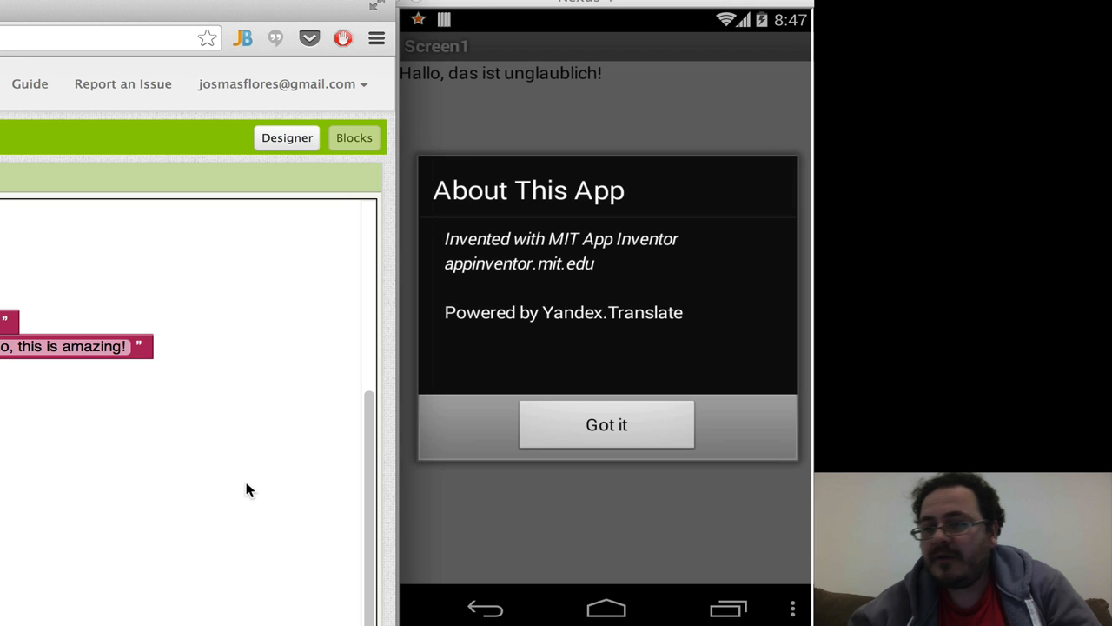